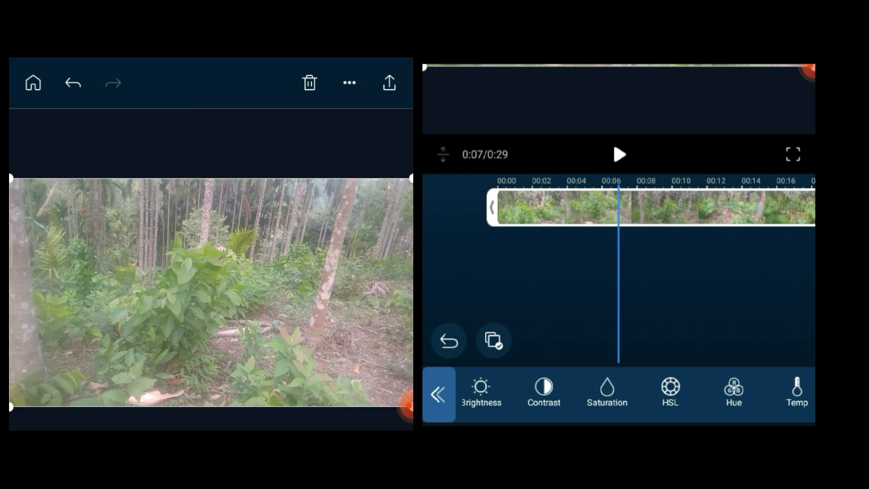
- Open the HSL (hue/saturation/lightness) adjustment for the forest clip
click(670, 394)
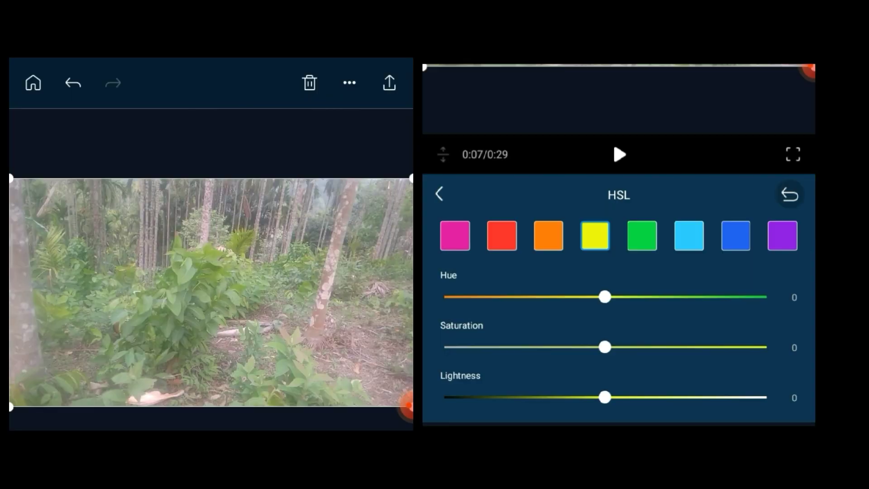
- Raise saturation for green to 41, magenta to 13, red to 19 and yellow to 9
click(641, 235)
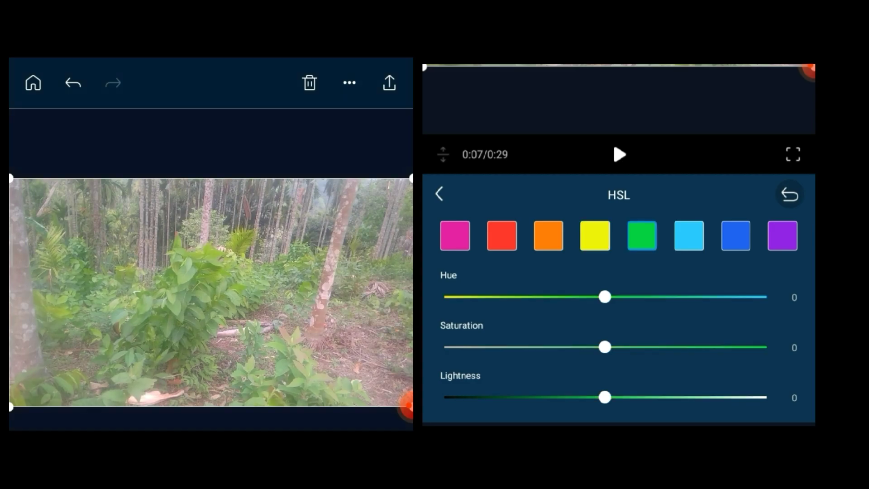
drag(604, 346, 732, 347)
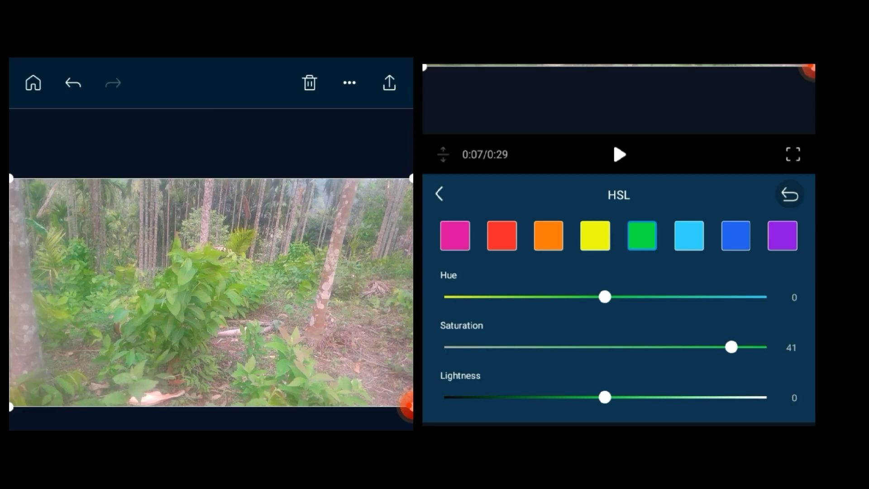
click(454, 236)
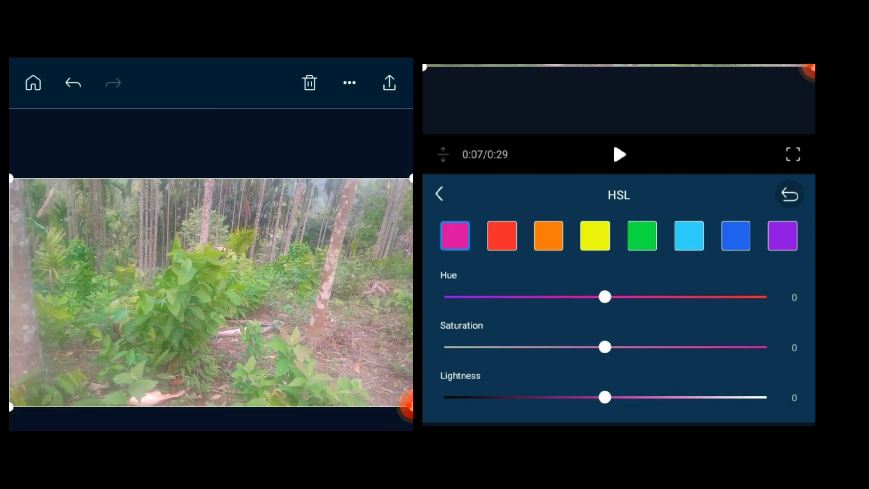
drag(604, 347, 643, 347)
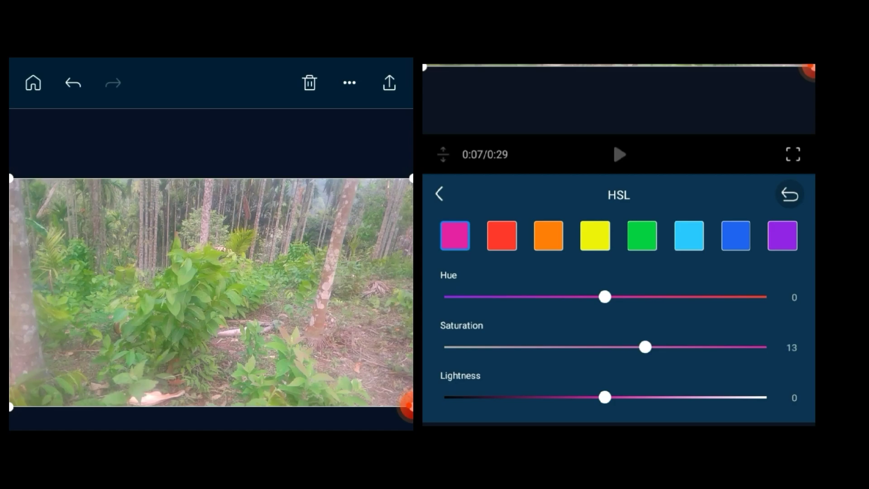
click(500, 235)
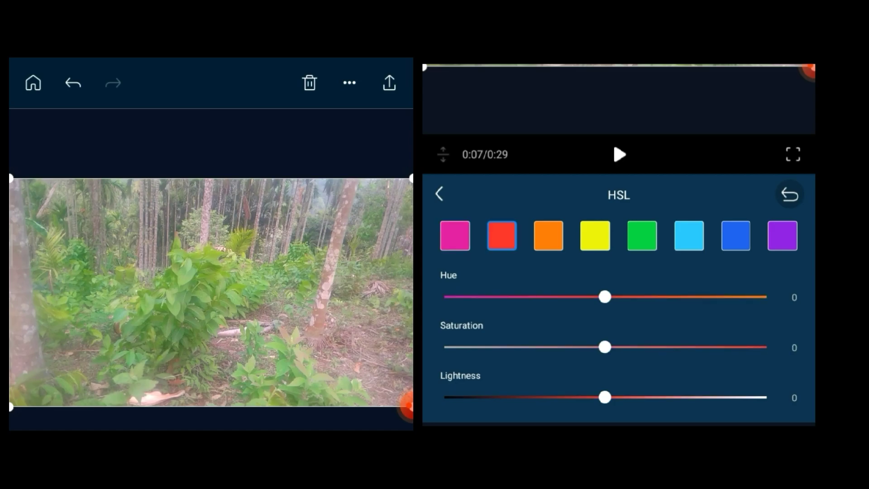
drag(604, 347, 664, 347)
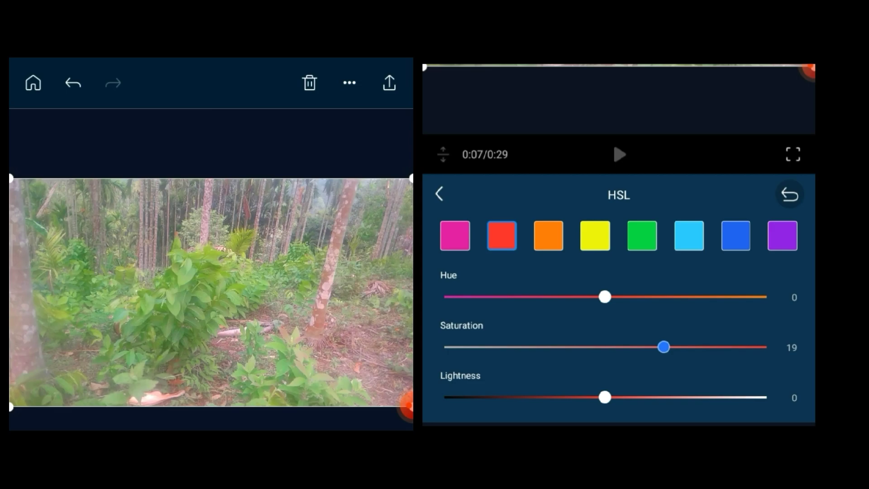
drag(664, 347, 667, 346)
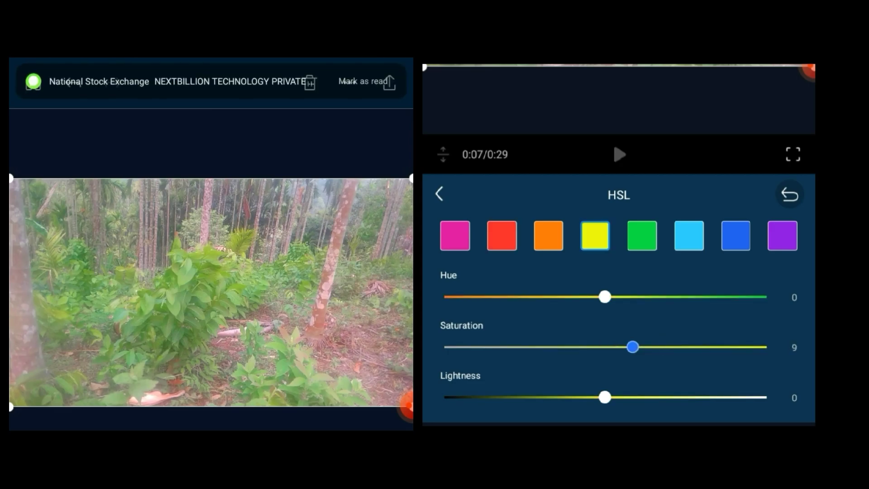
- Raise saturation for cyan to 11, blue to 14 and purple to 17, then leave HSL
drag(634, 347, 651, 347)
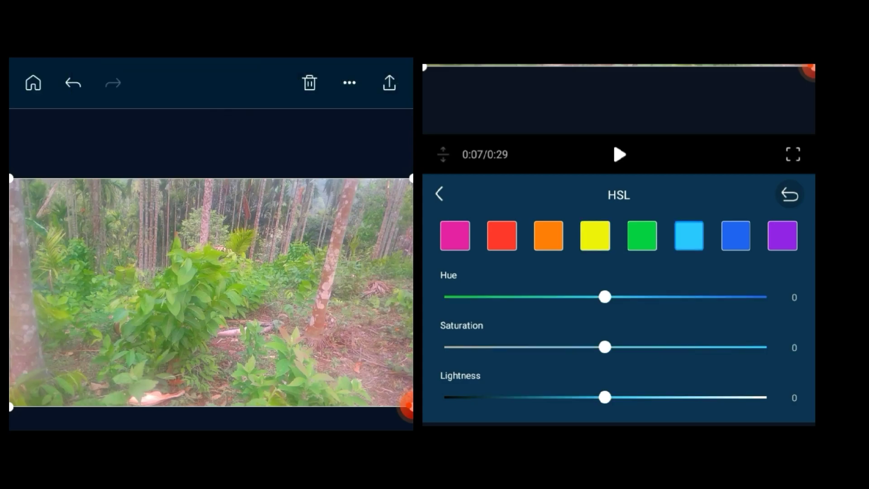
drag(604, 346, 638, 347)
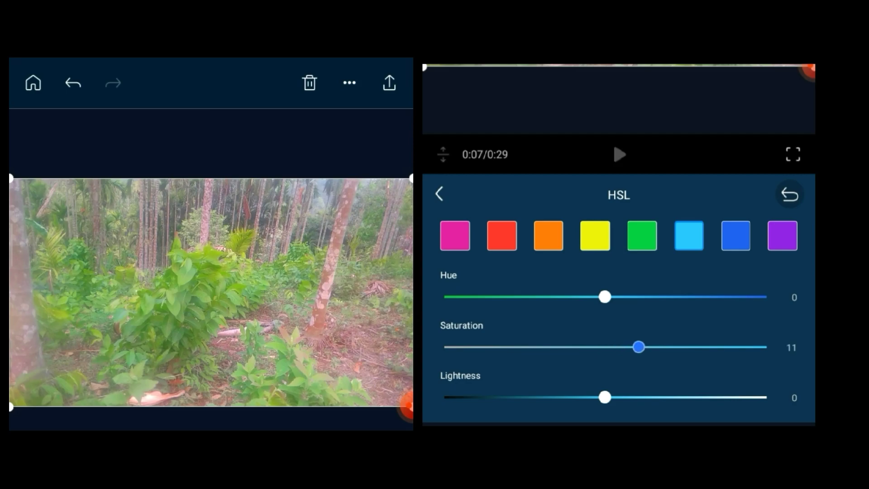
drag(637, 346, 651, 347)
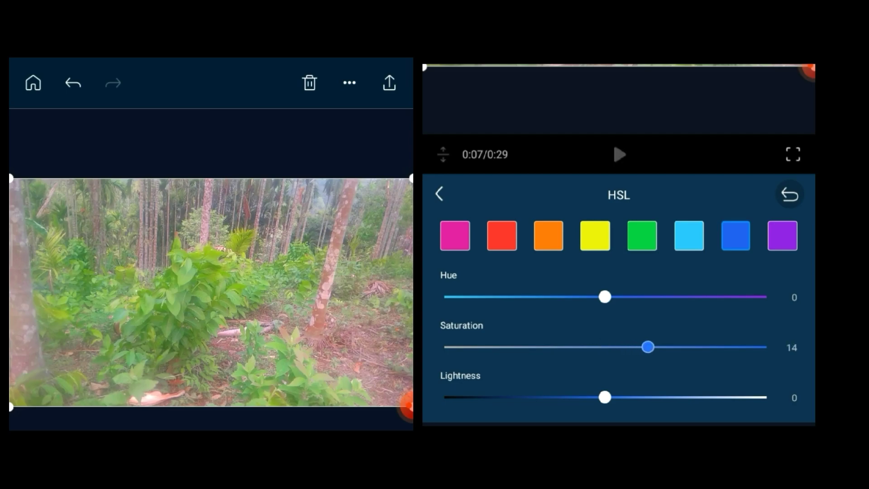
drag(648, 347, 660, 347)
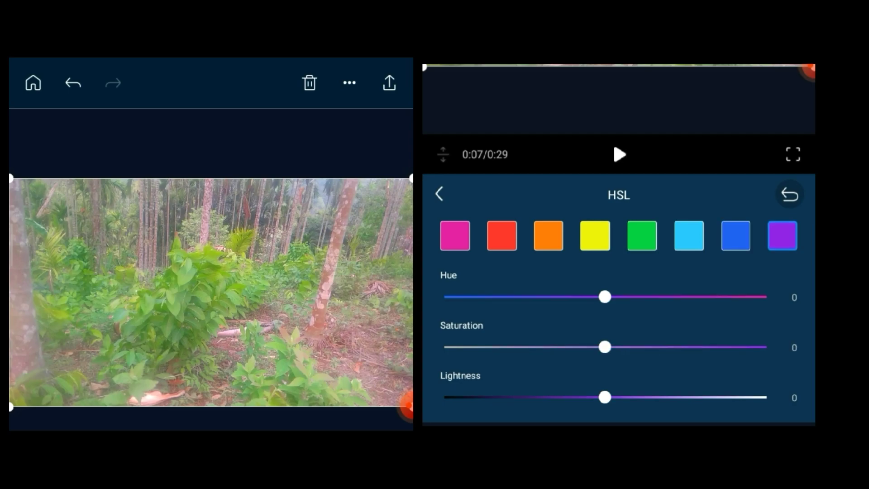
drag(604, 346, 657, 346)
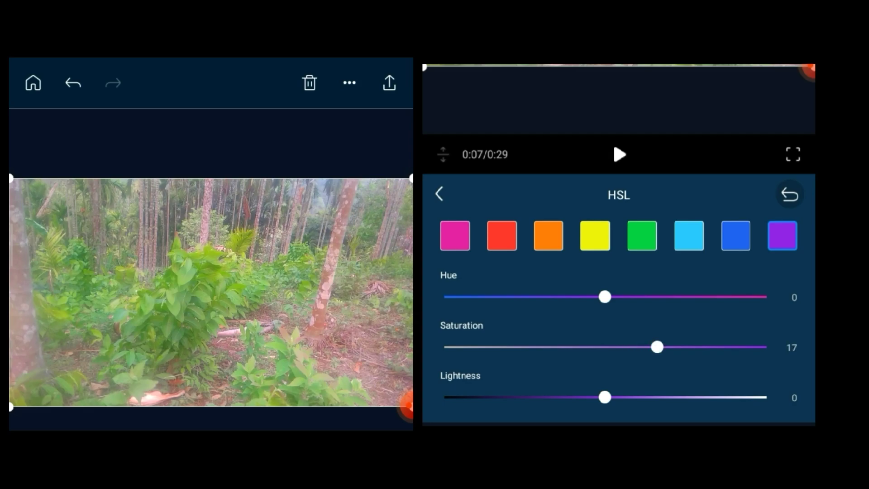
click(620, 155)
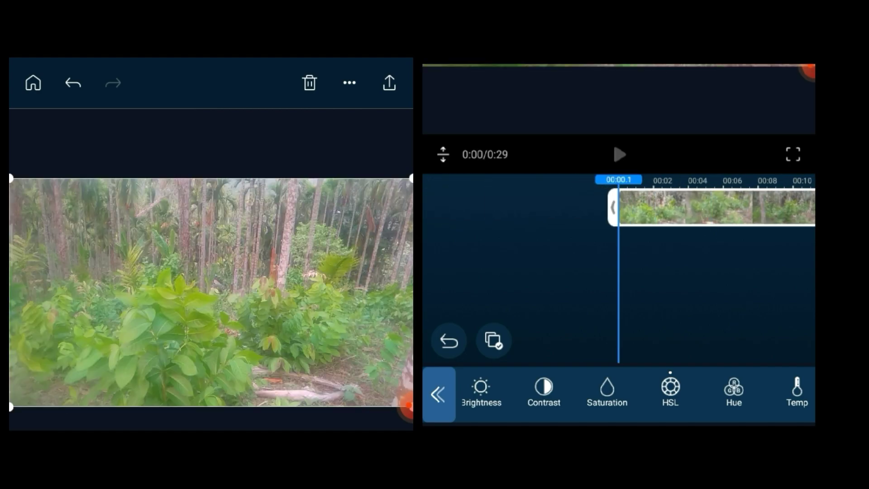
- Play the colour-boosted forest clip from 0:00 on the timeline
click(619, 154)
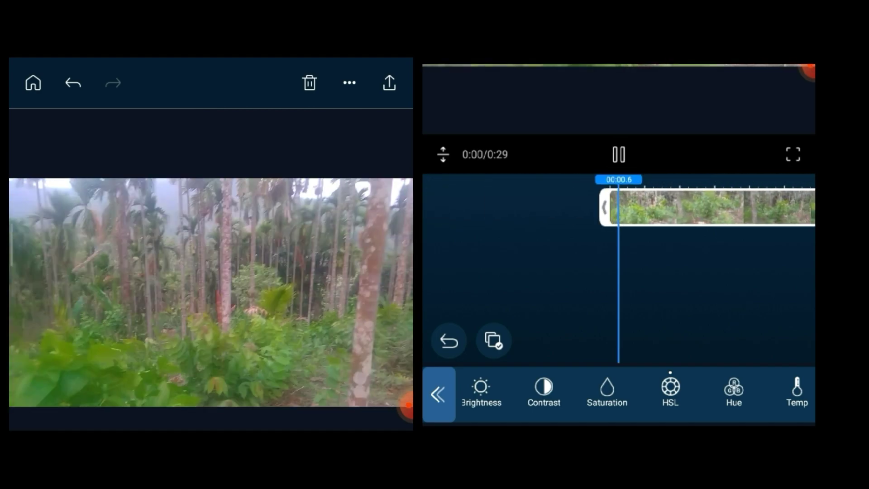